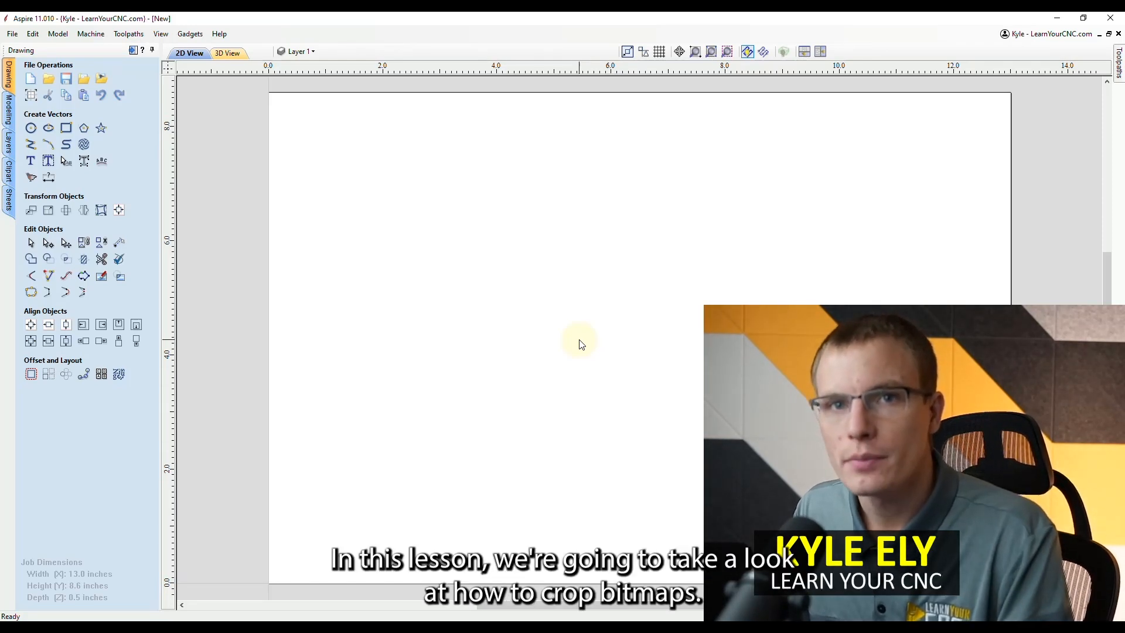
{"action": "mouse_move", "coordinate": [561, 335]}
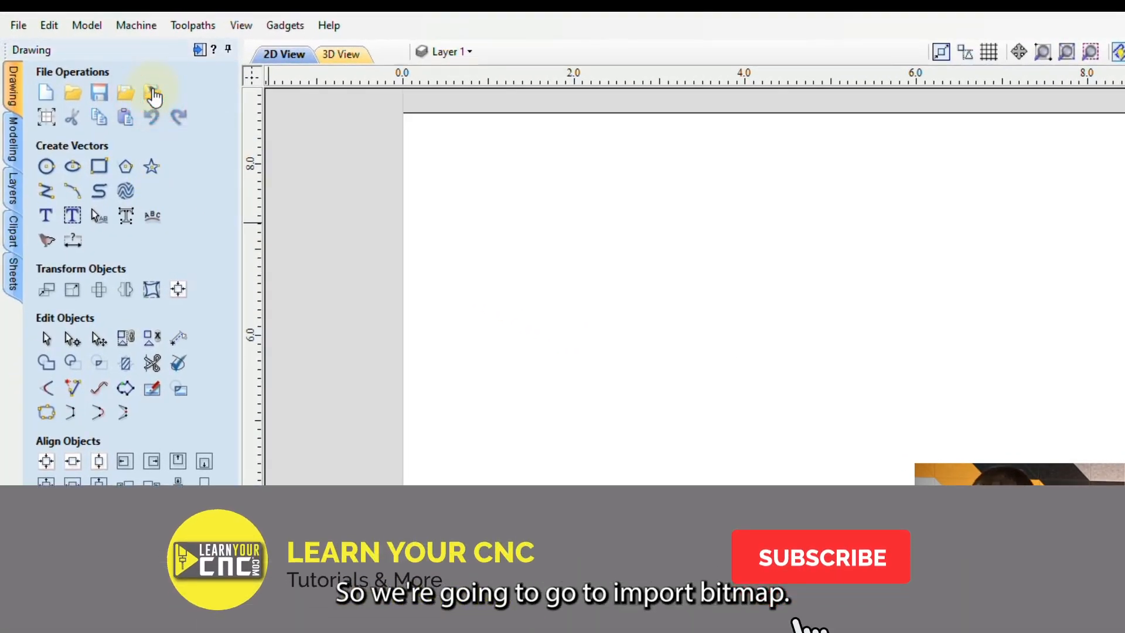
Step: Import the red convertible photo as a bitmap onto the blank job canvas
{"action": "left_click", "coordinate": [155, 91]}
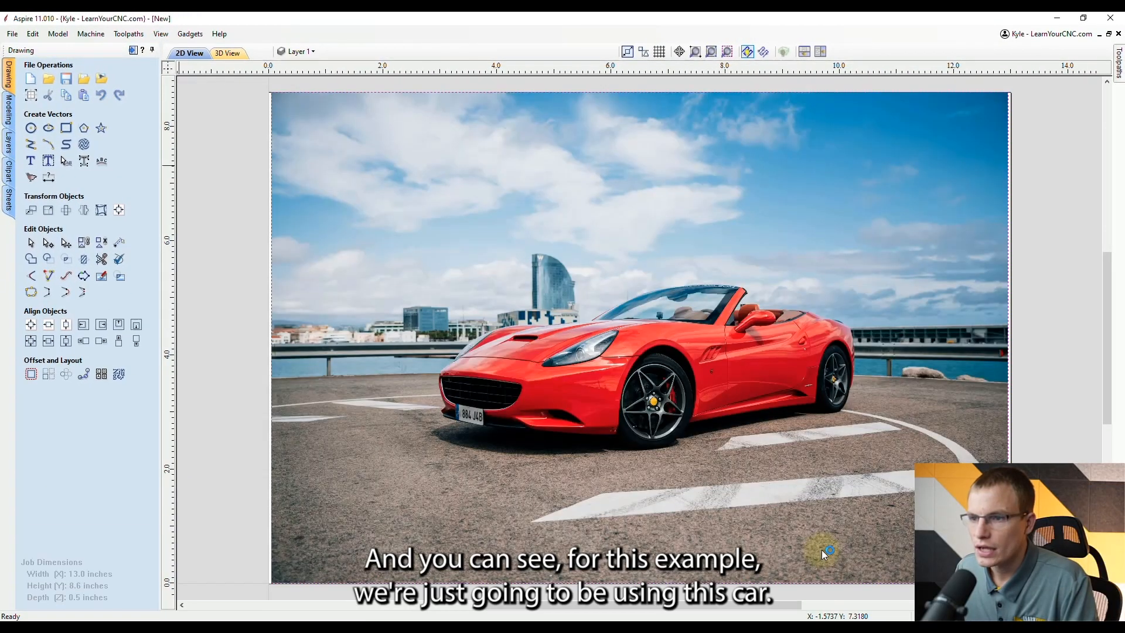
{"action": "mouse_move", "coordinate": [465, 347]}
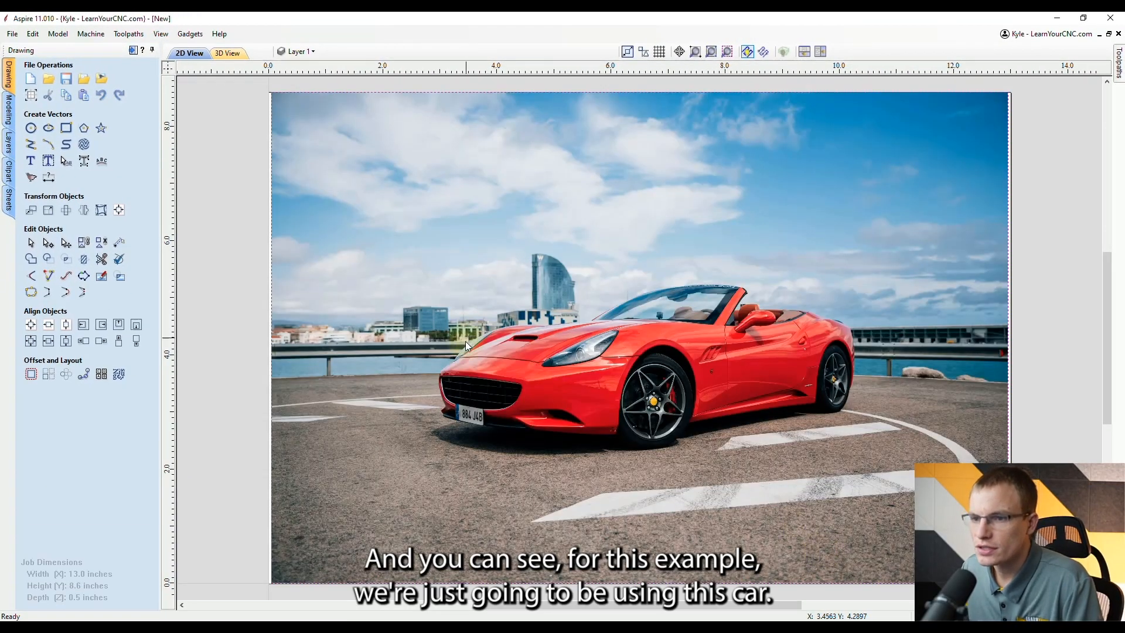
{"action": "mouse_move", "coordinate": [648, 457]}
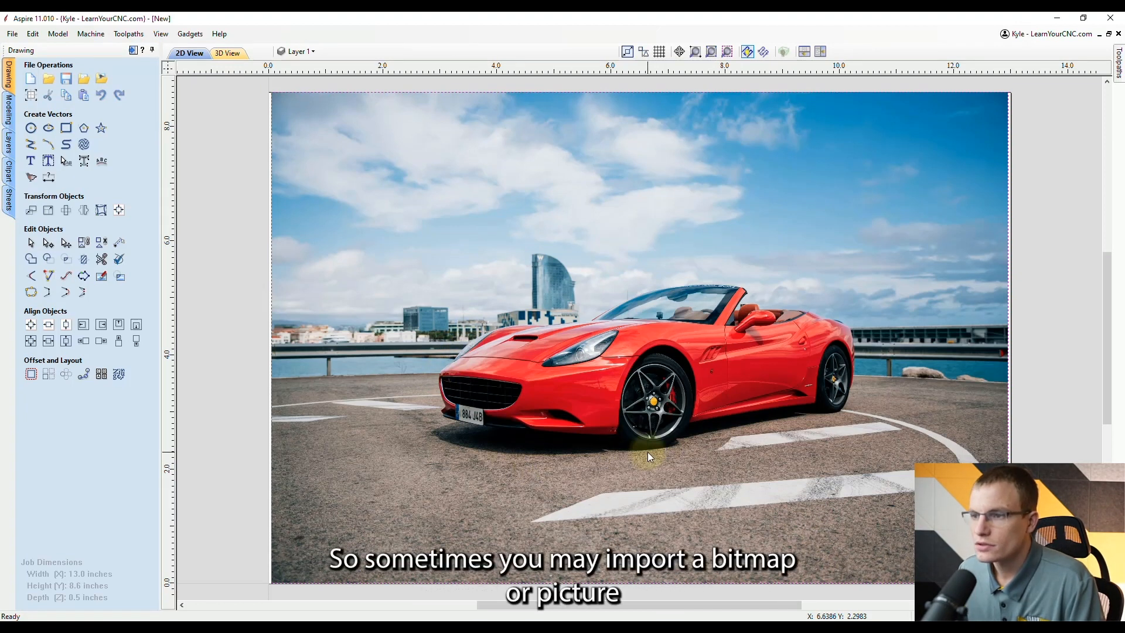
{"action": "mouse_move", "coordinate": [846, 454]}
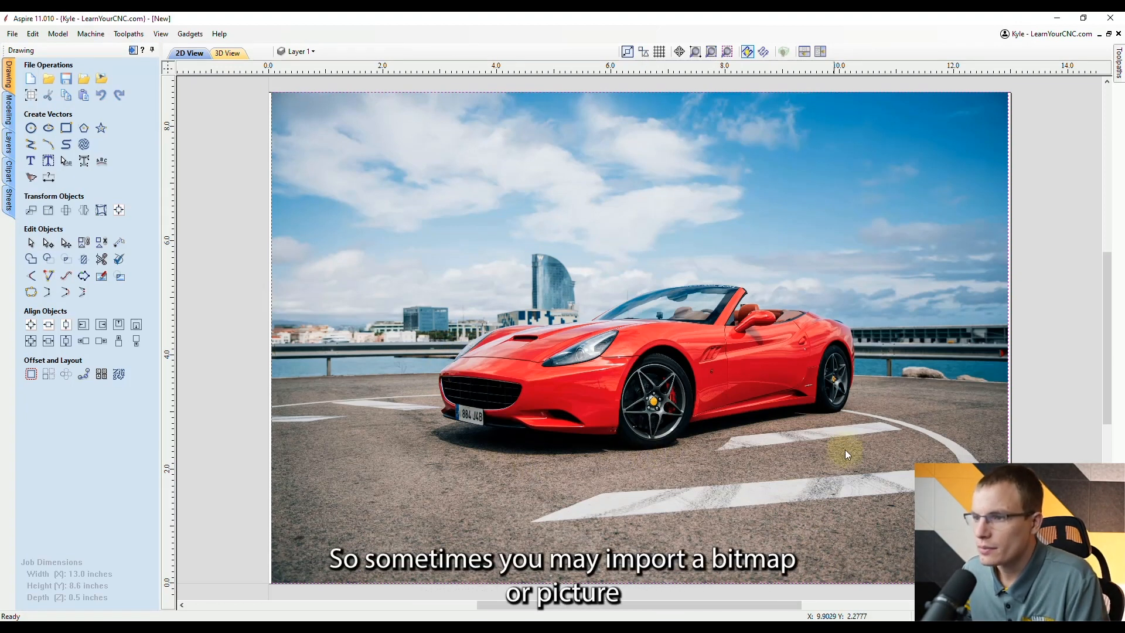
{"action": "mouse_move", "coordinate": [667, 276]}
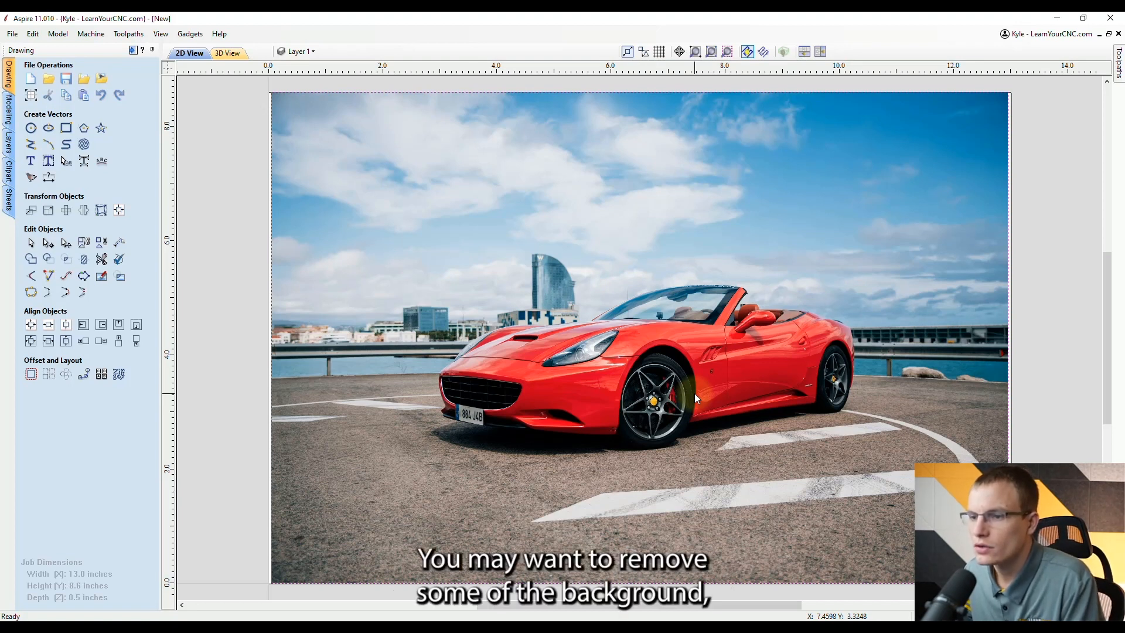
{"action": "mouse_move", "coordinate": [767, 311]}
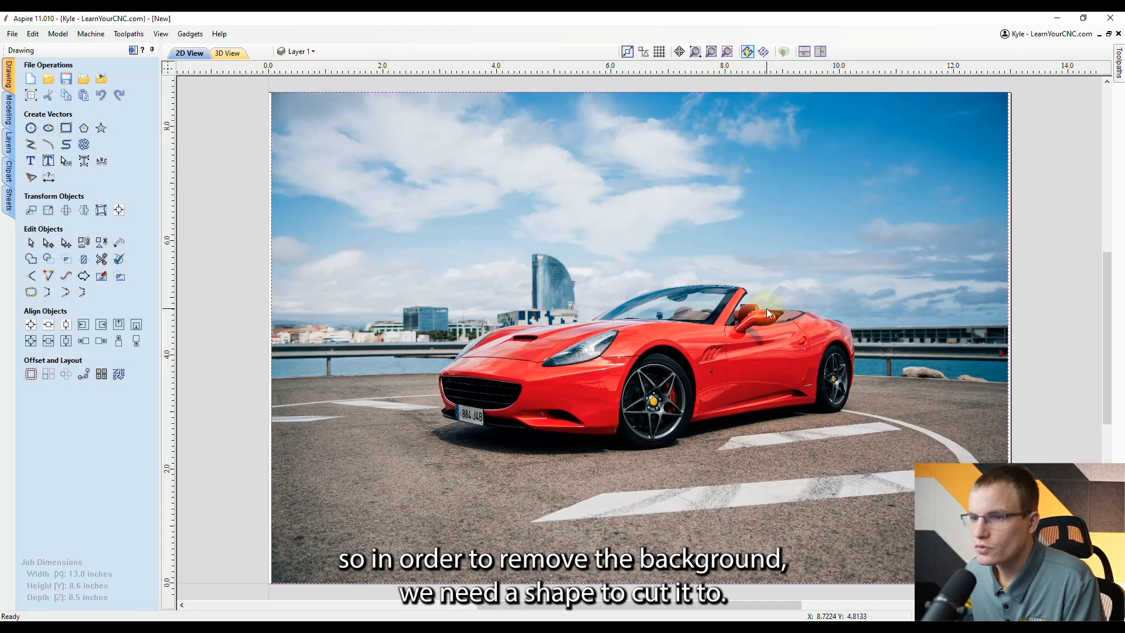
{"action": "mouse_move", "coordinate": [463, 307]}
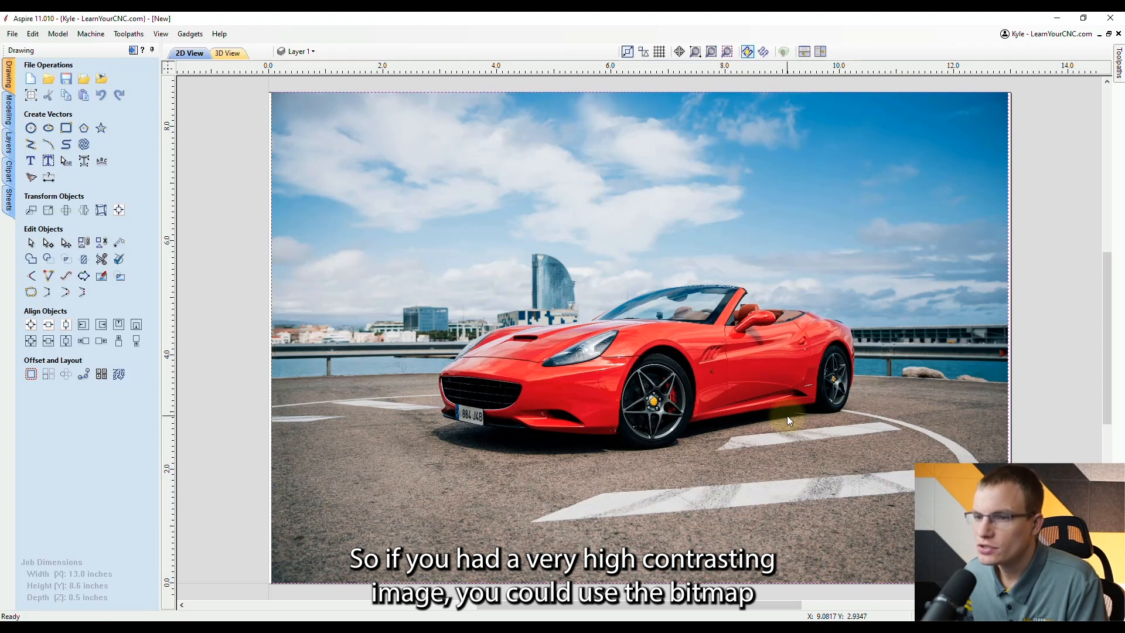
{"action": "mouse_move", "coordinate": [31, 178]}
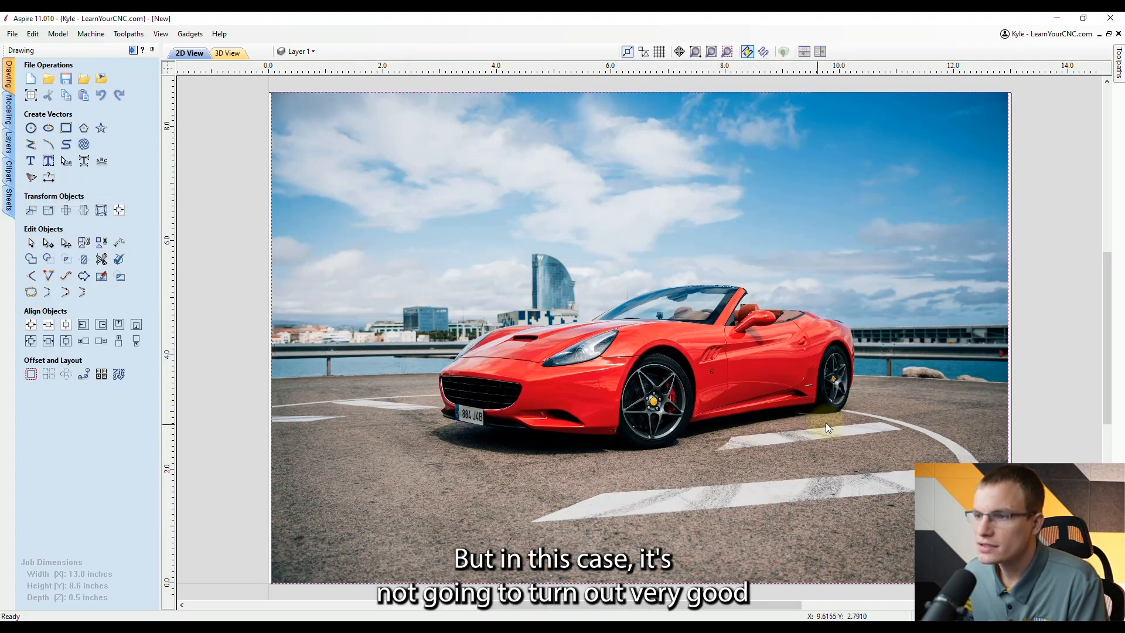
{"action": "mouse_move", "coordinate": [781, 309]}
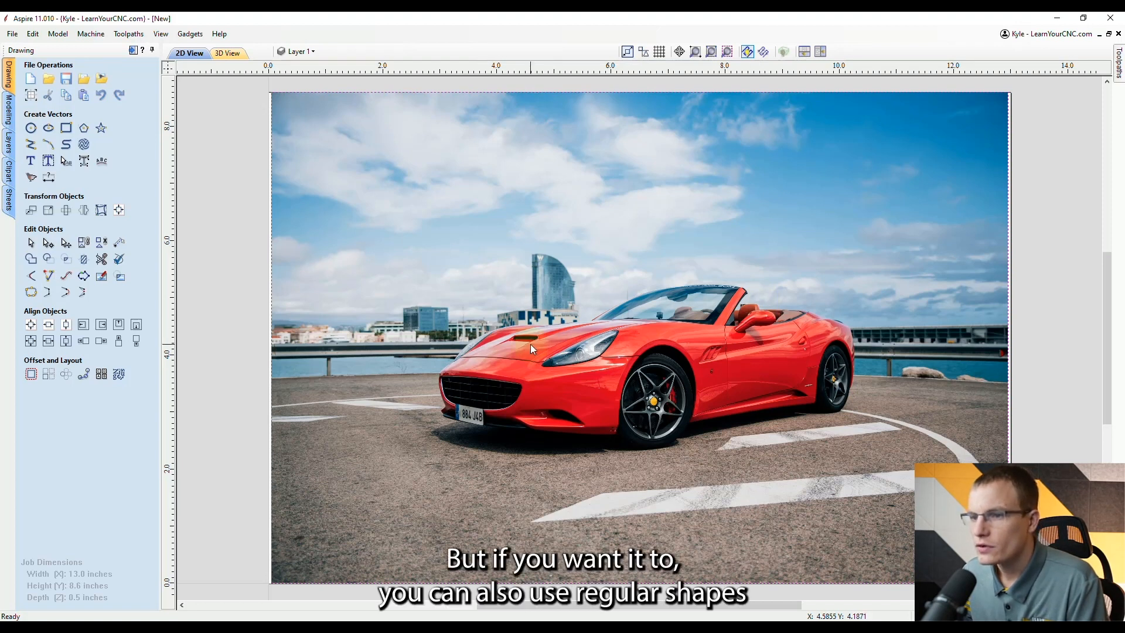
{"action": "mouse_move", "coordinate": [517, 337]}
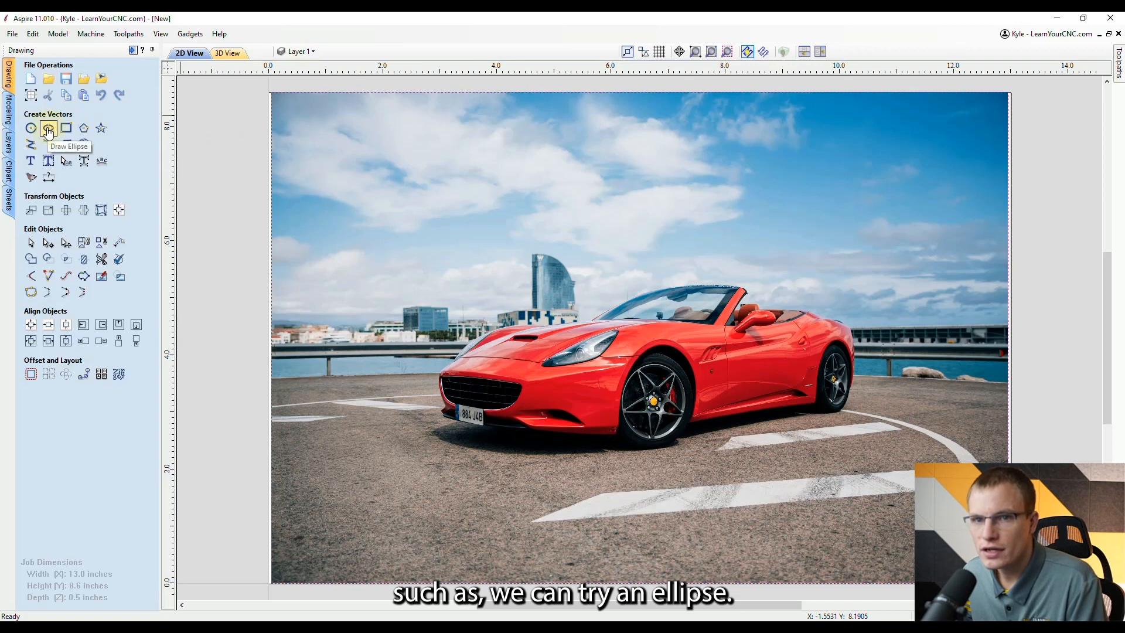
Step: Draw an ellipse around the car and nudge it down to enclose the whole car
{"action": "left_click", "coordinate": [46, 128]}
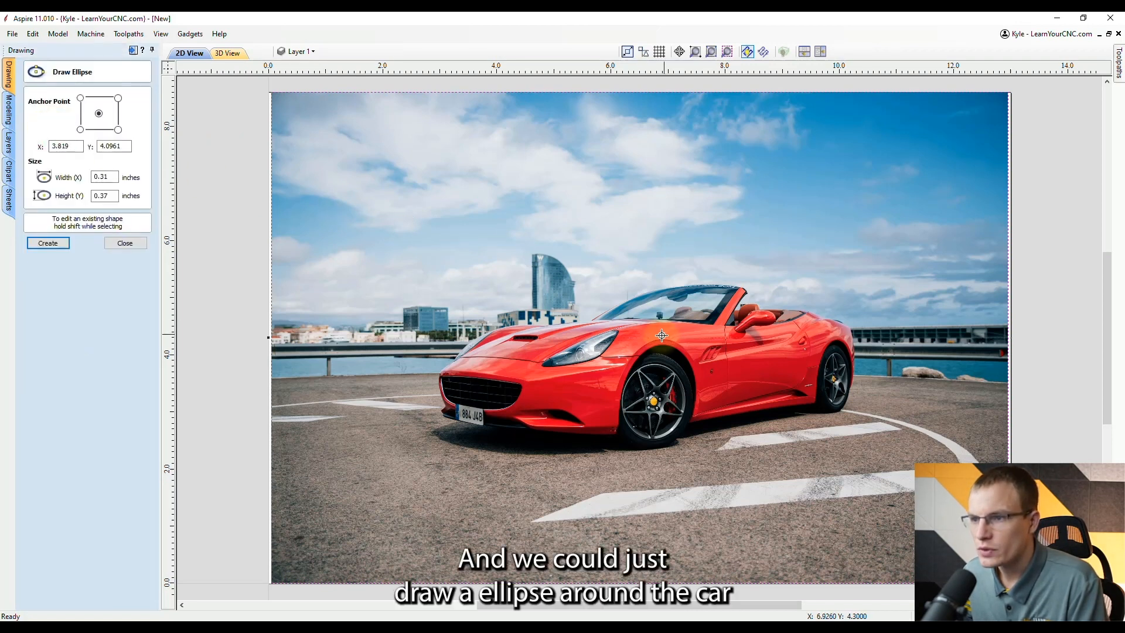
{"action": "left_click_drag", "start_coordinate": [660, 335], "coordinate": [874, 233]}
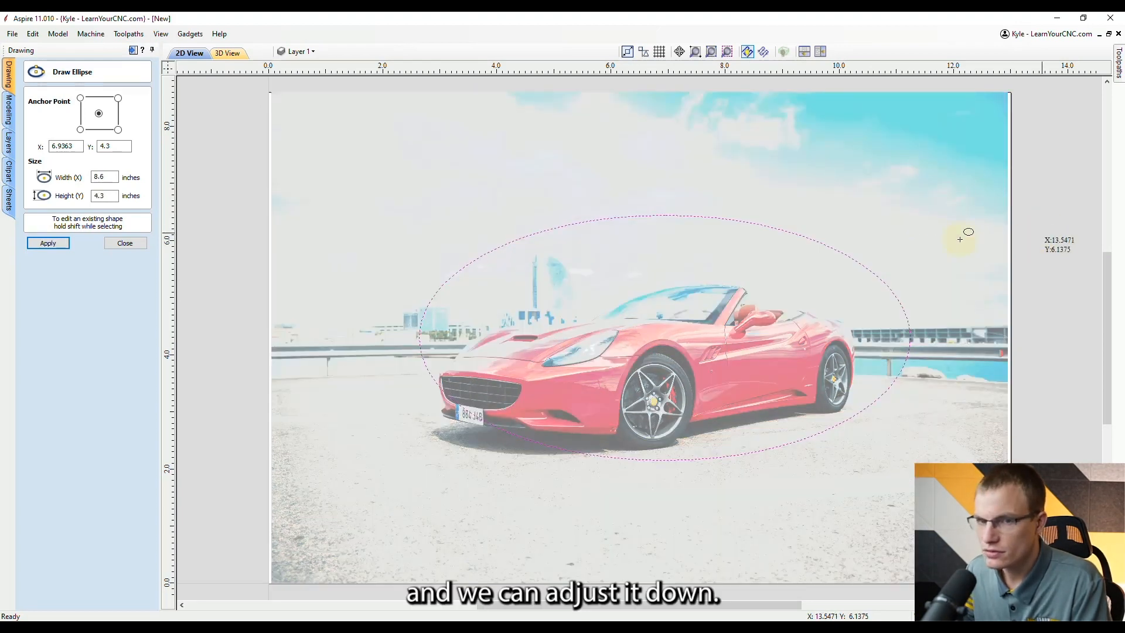
{"action": "left_click", "coordinate": [125, 243]}
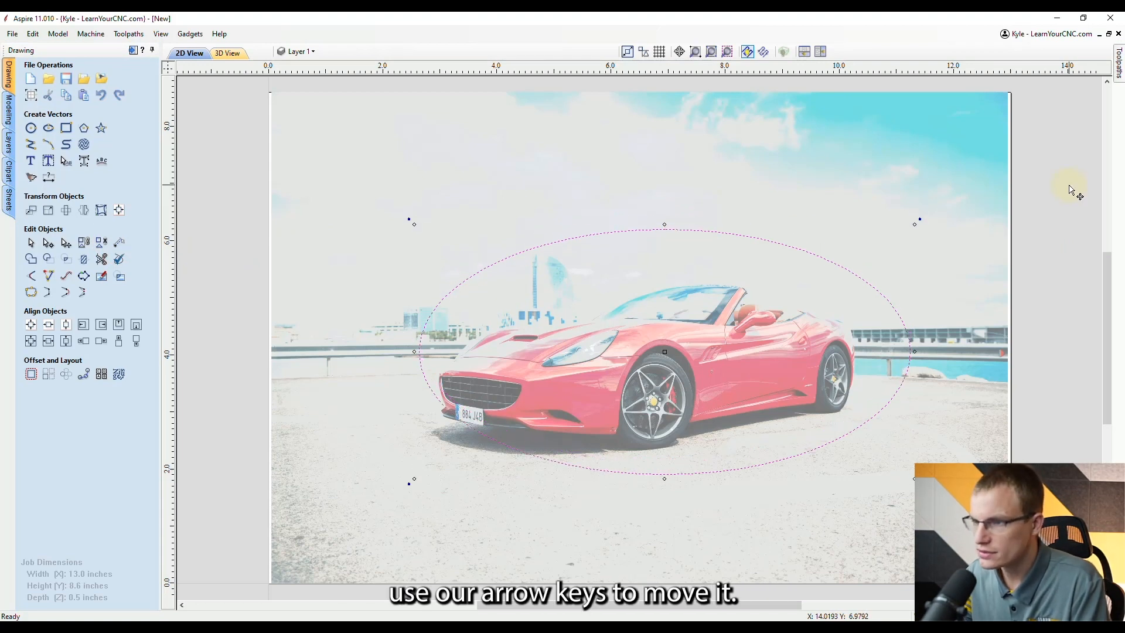
{"action": "key", "text": "Down"}
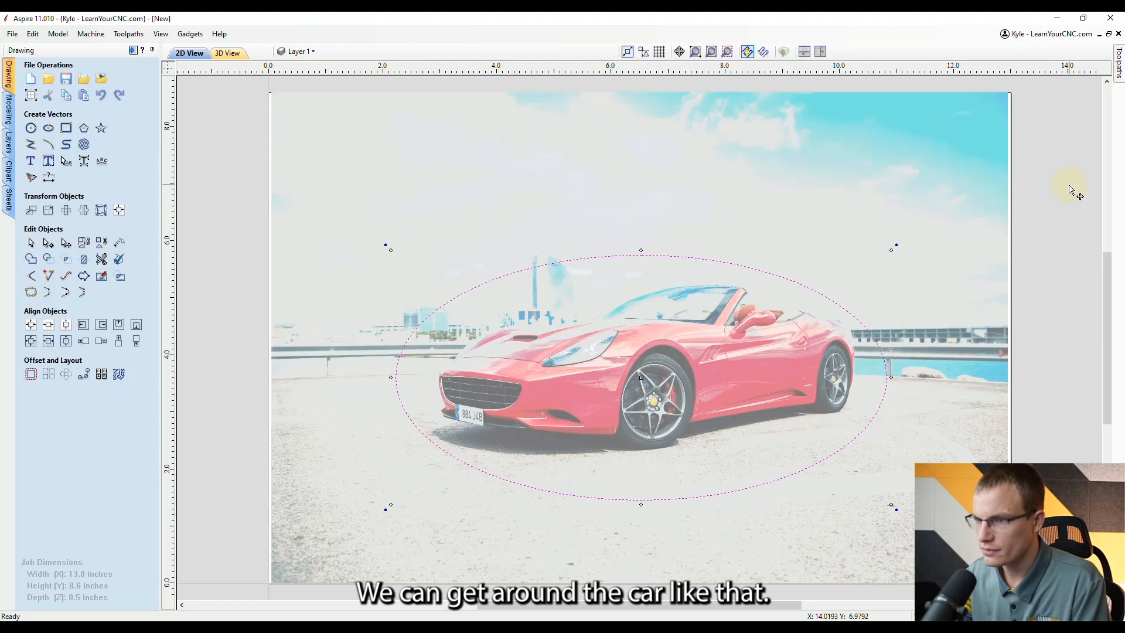
{"action": "mouse_move", "coordinate": [700, 344]}
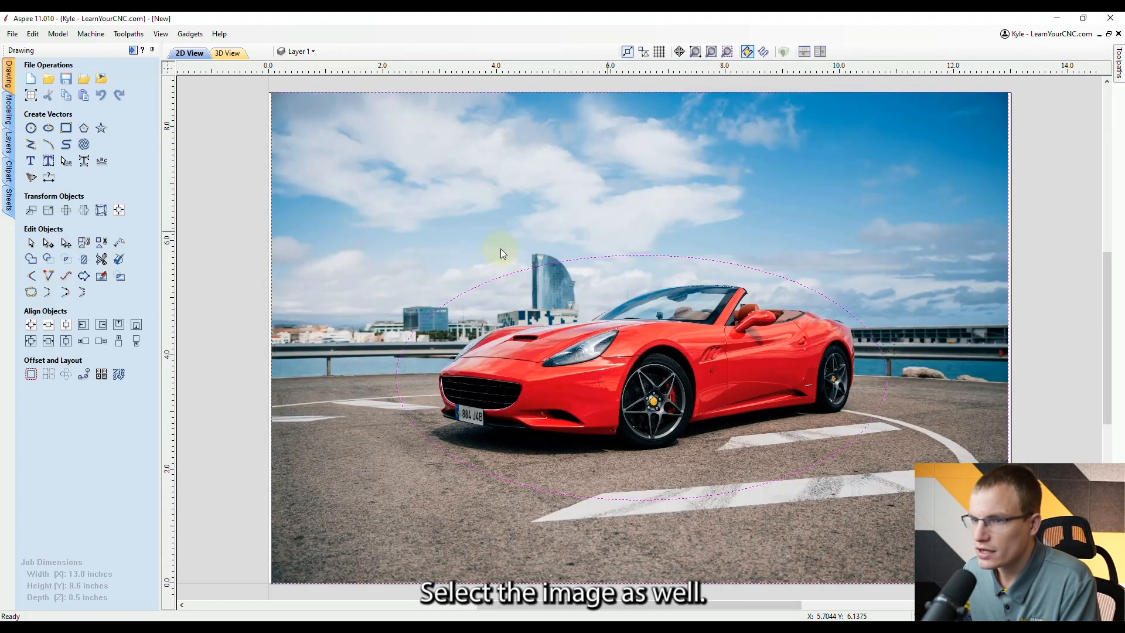
{"action": "mouse_move", "coordinate": [658, 271]}
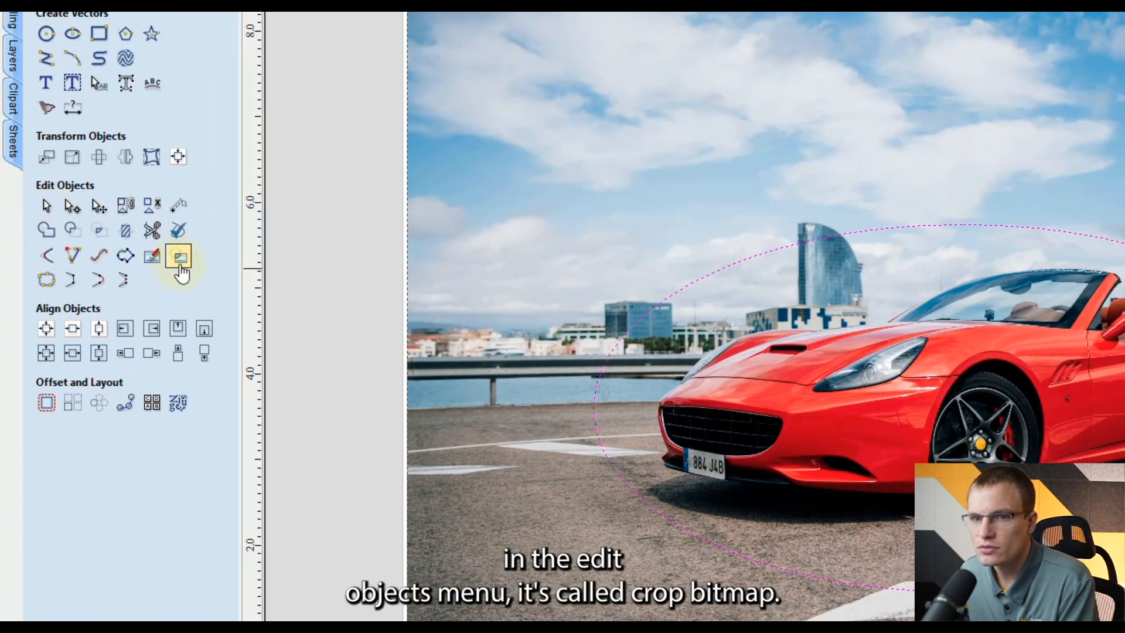
{"action": "mouse_move", "coordinate": [179, 257]}
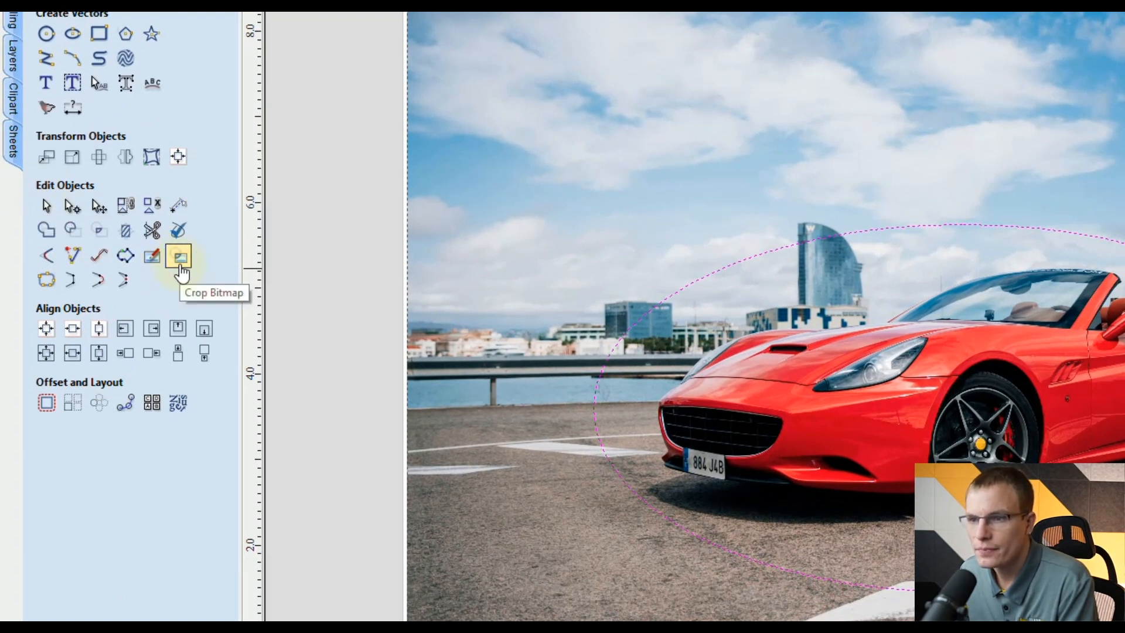
Step: Crop the car photo to the ellipse, leaving only the car inside the oval
{"action": "left_click", "coordinate": [178, 257]}
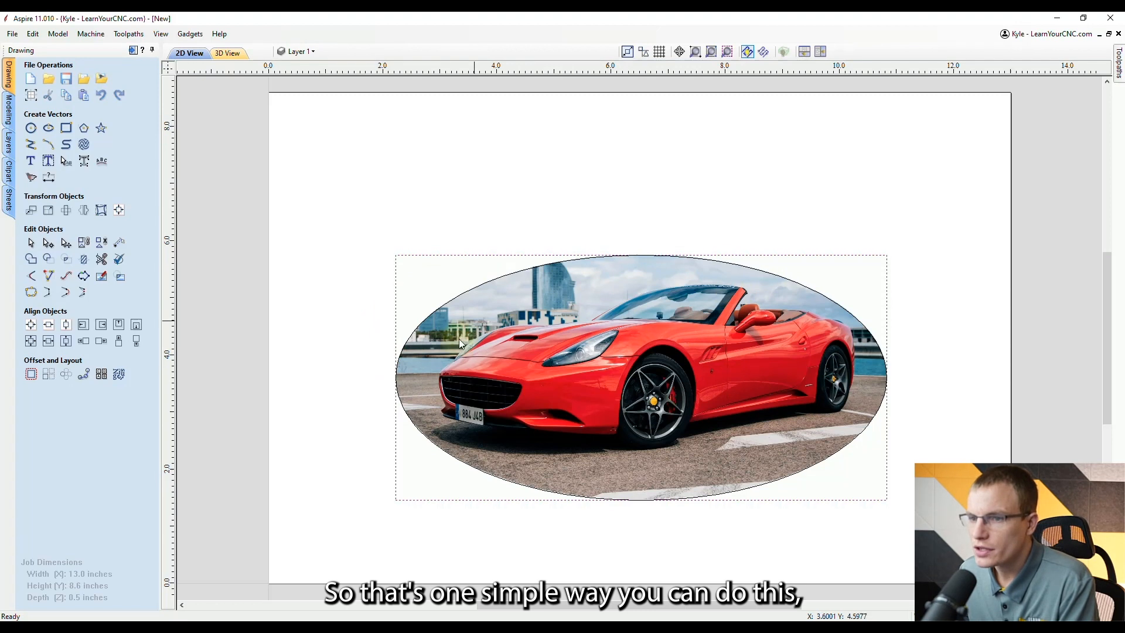
{"action": "mouse_move", "coordinate": [537, 279]}
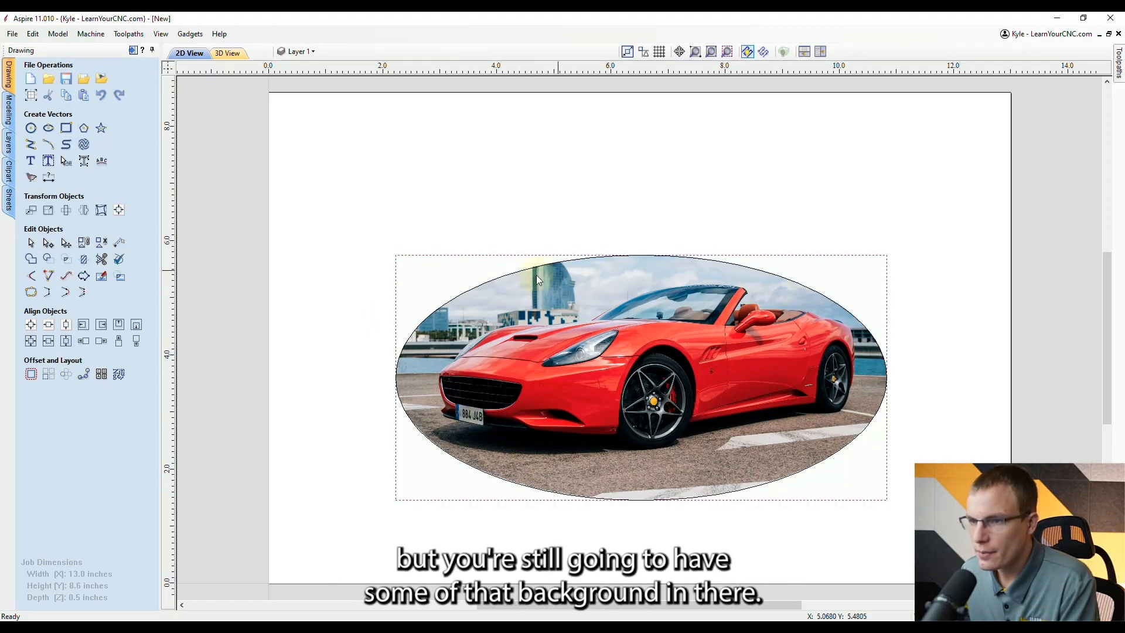
{"action": "mouse_move", "coordinate": [442, 427]}
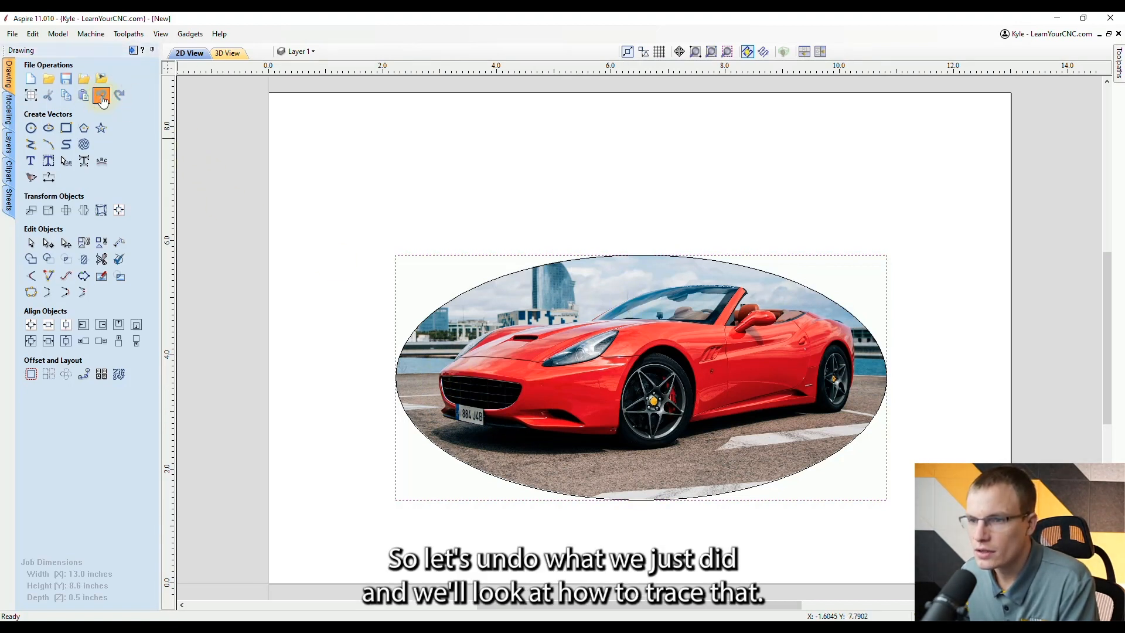
Step: Undo the oval crop to restore the full car photo
{"action": "left_click", "coordinate": [102, 94]}
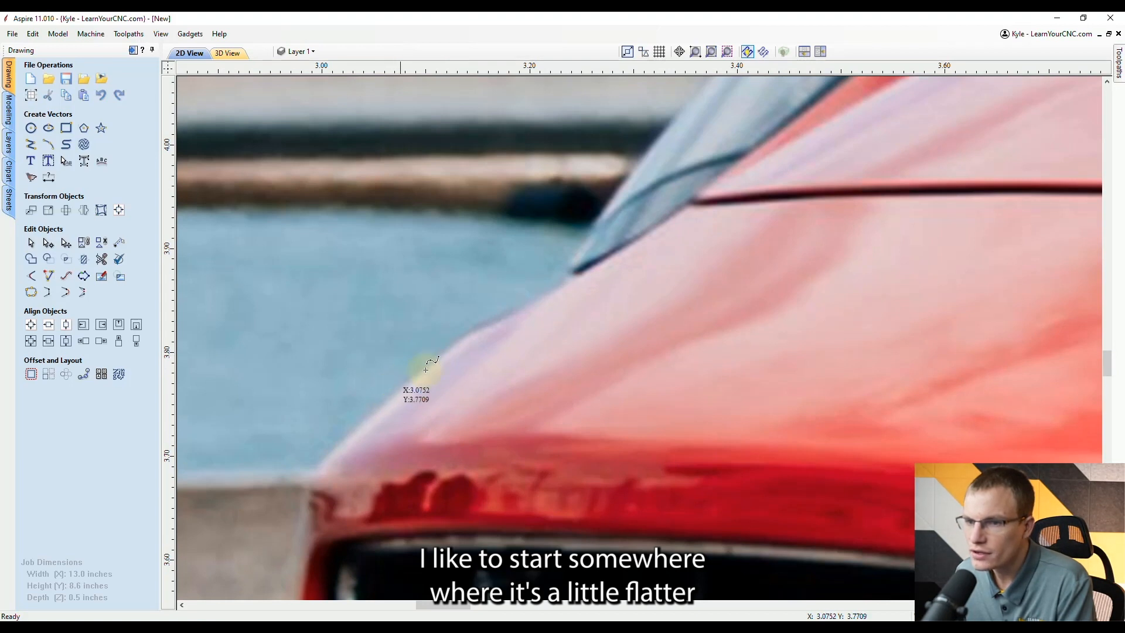
{"action": "mouse_move", "coordinate": [372, 405]}
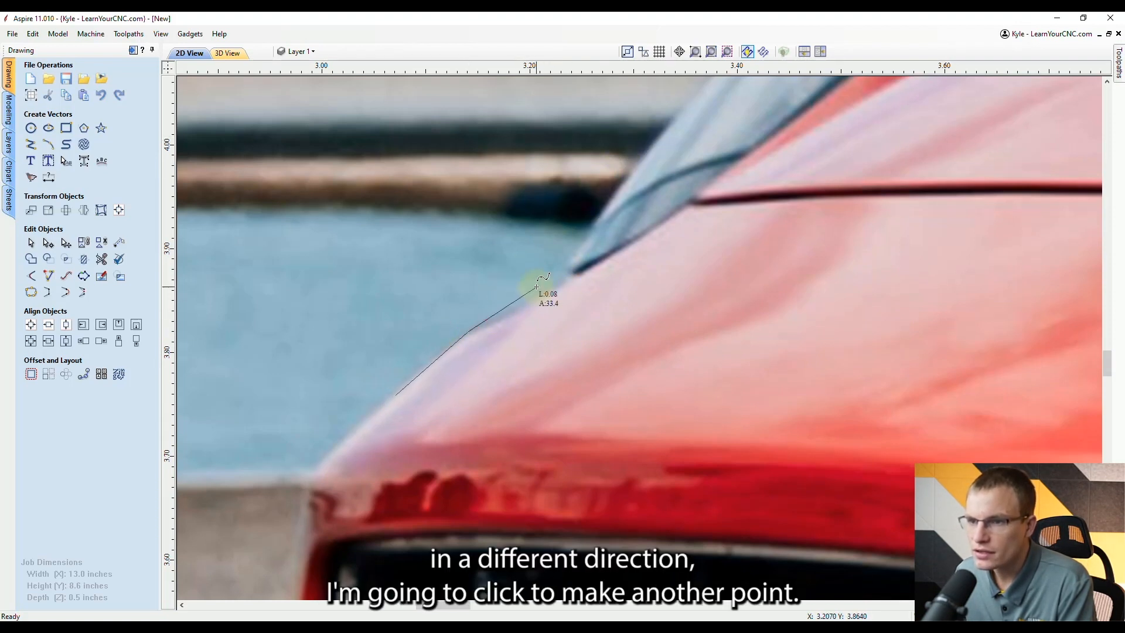
Step: Add a polyline point along the hood edge of the traced outline
{"action": "left_click", "coordinate": [556, 287]}
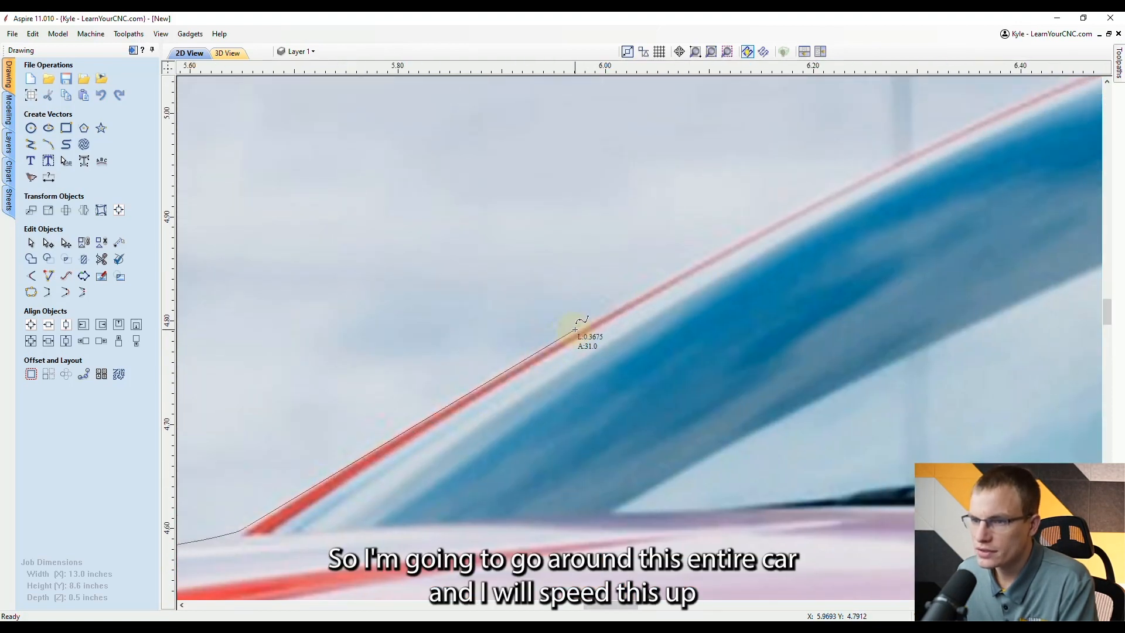
Step: Add a polyline point along the windshield edge of the outline
{"action": "left_click", "coordinate": [678, 283]}
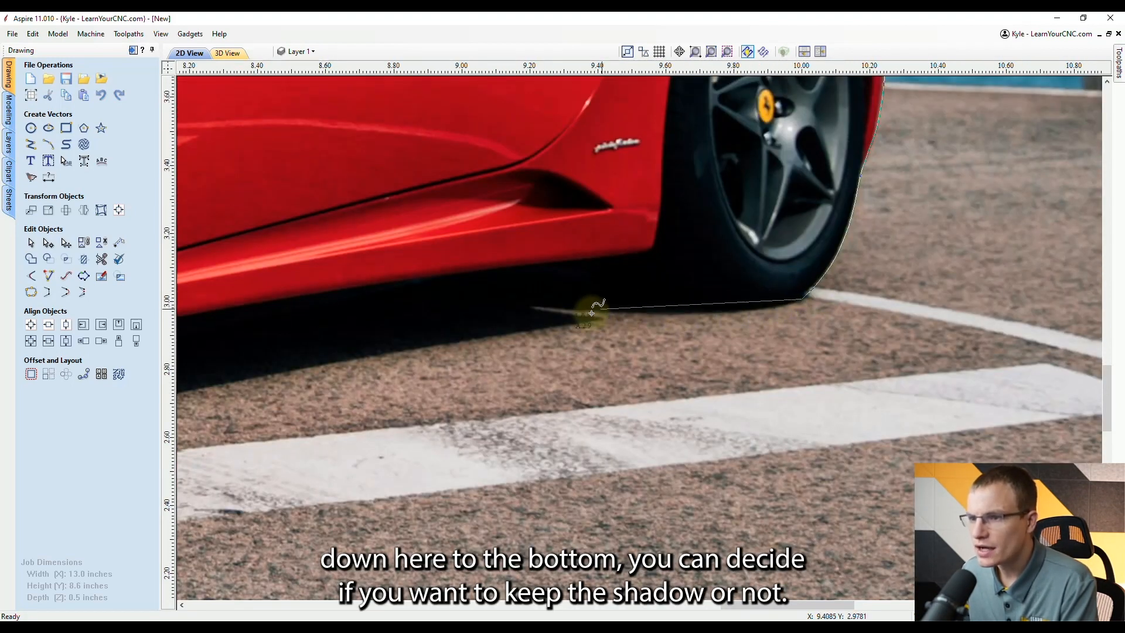
Step: Extend the traced outline along the outer edge of the shadow under the car
{"action": "left_click_drag", "start_coordinate": [588, 309], "coordinate": [742, 305]}
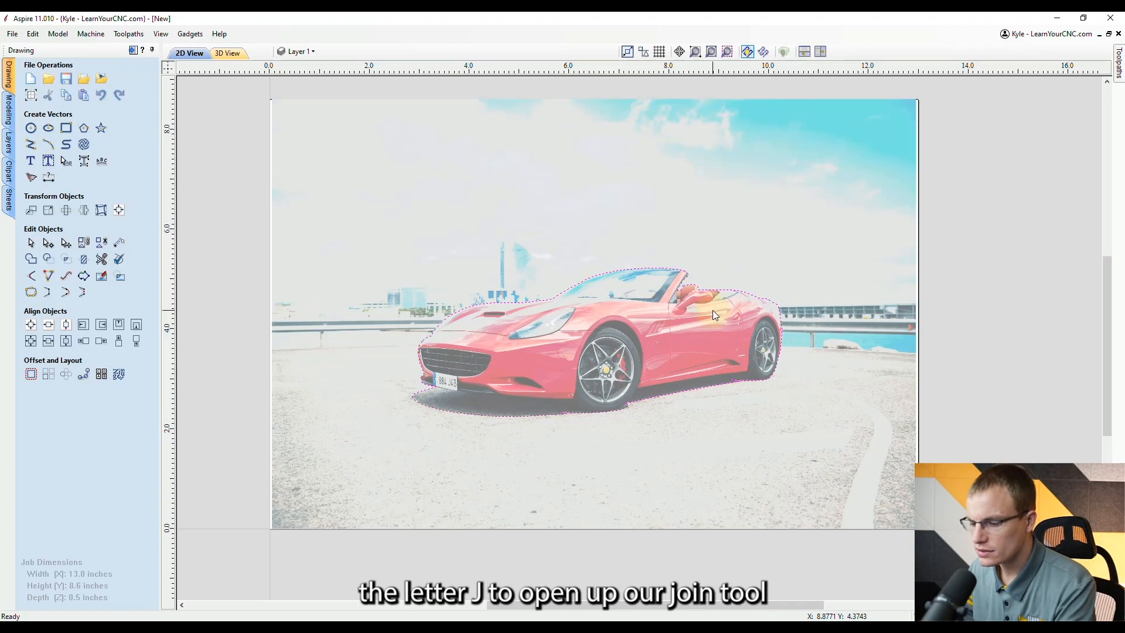
Step: Join the traced pieces into one closed vector around the car and shadow
{"action": "key", "text": "j"}
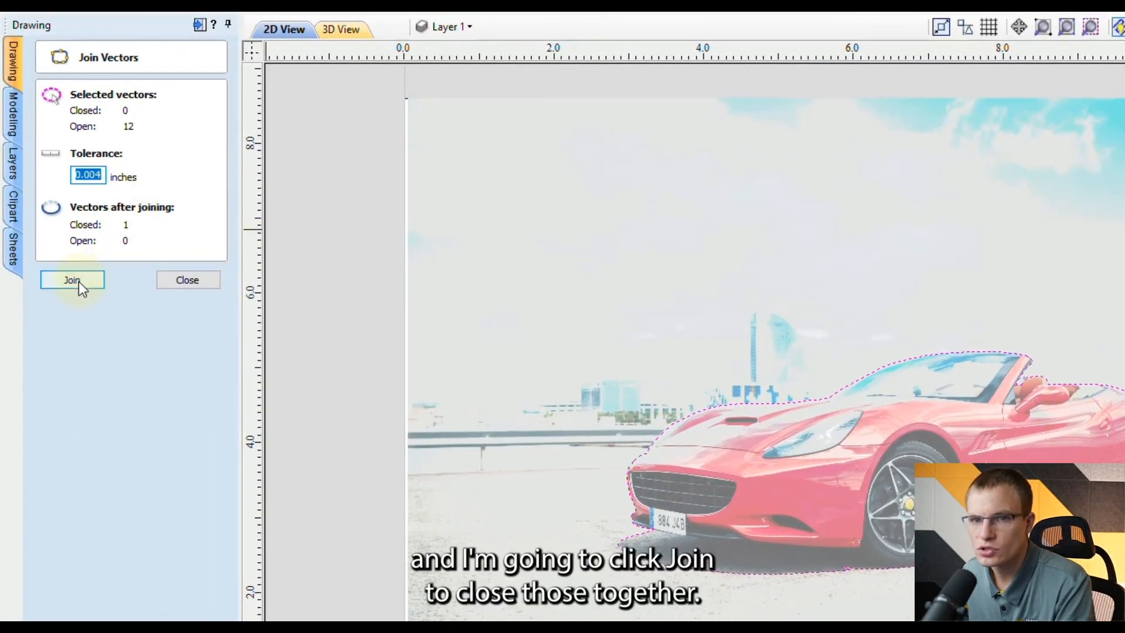
{"action": "left_click", "coordinate": [72, 280]}
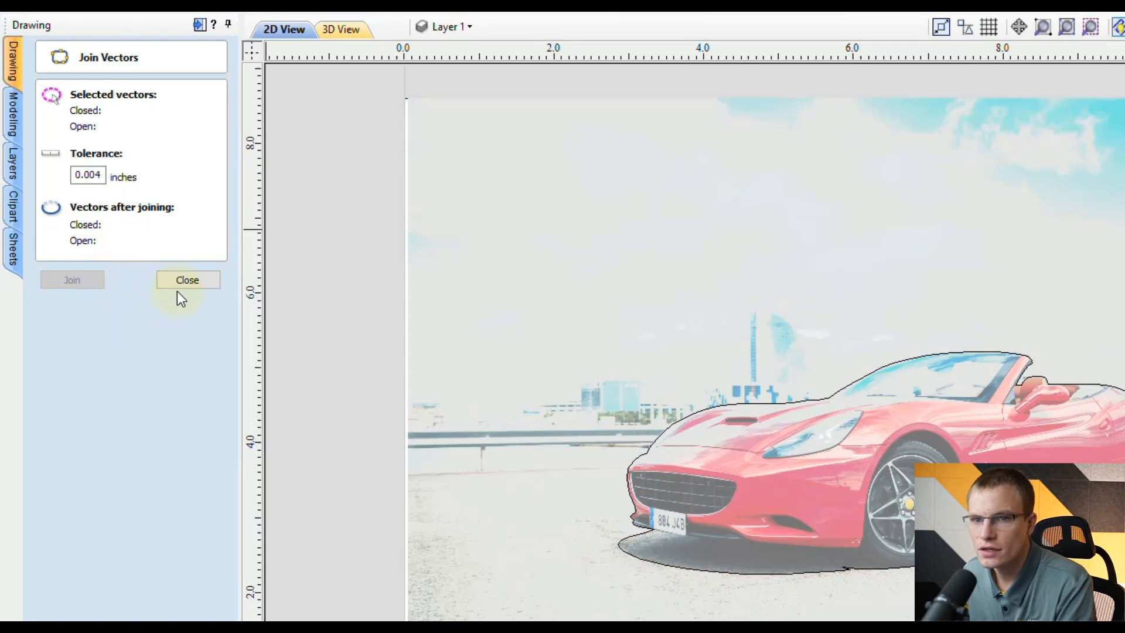
{"action": "left_click", "coordinate": [188, 280]}
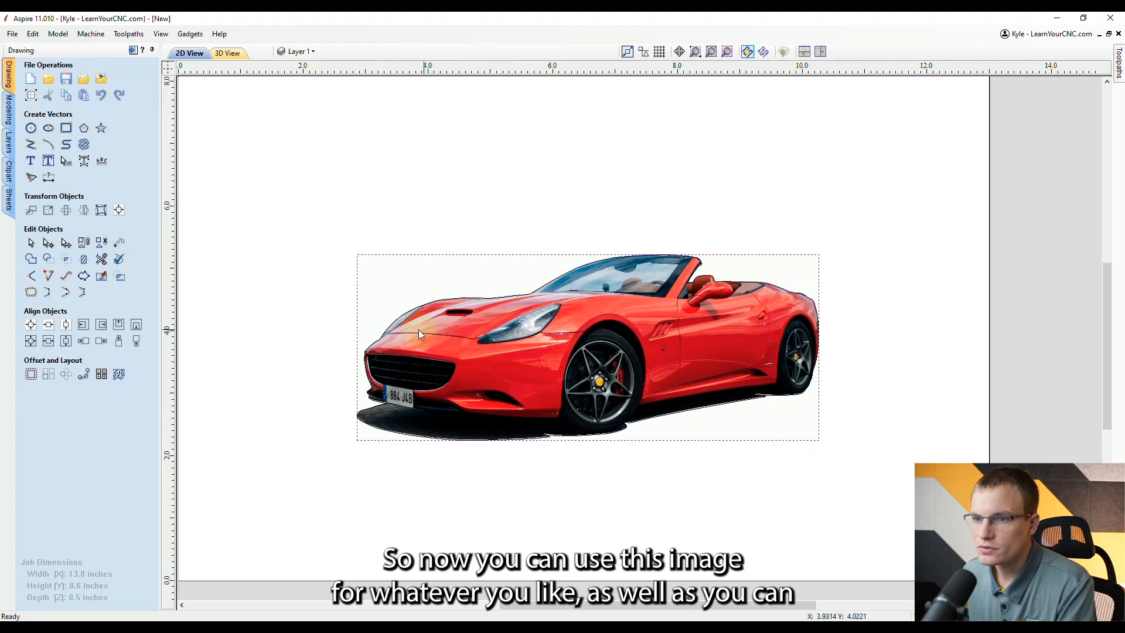
{"action": "mouse_move", "coordinate": [762, 306]}
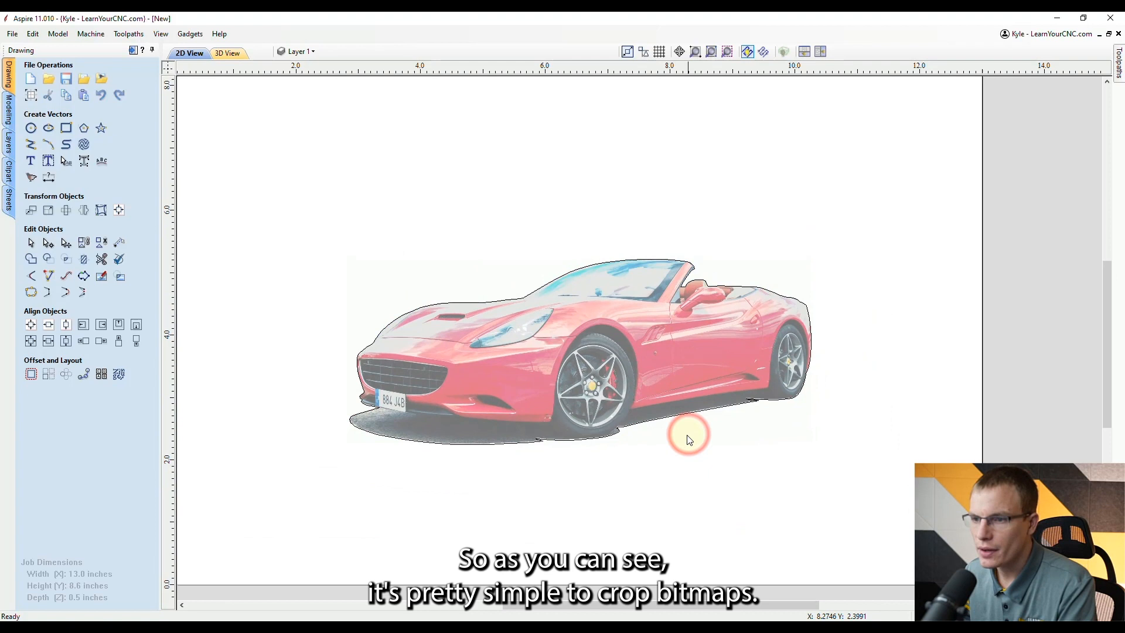
{"action": "mouse_move", "coordinate": [515, 260]}
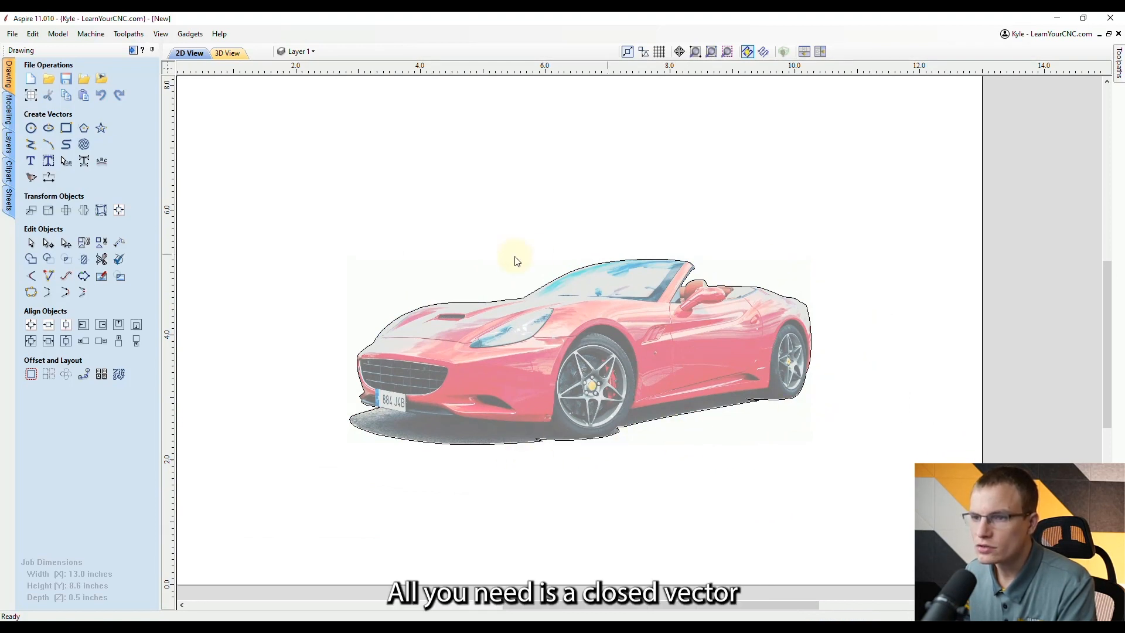